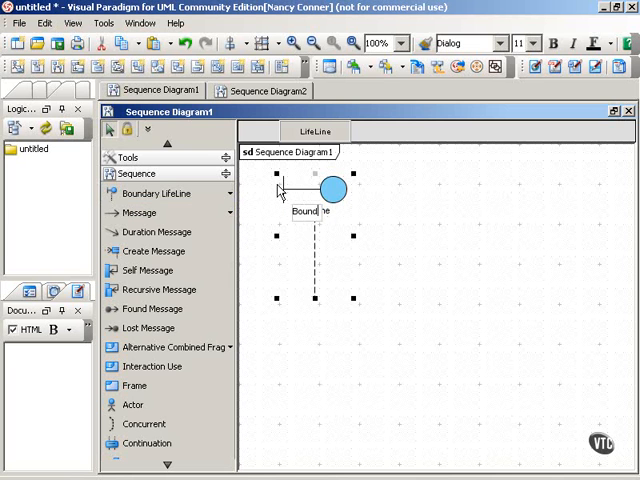
Step: Name the new boundary lifeline 'Boundary' on Sequence Diagram1, then select and deselect it
left_click(340, 360)
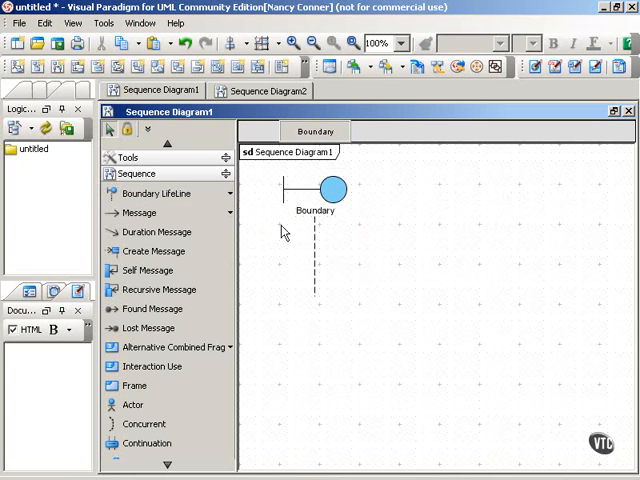
mouse_move(394, 235)
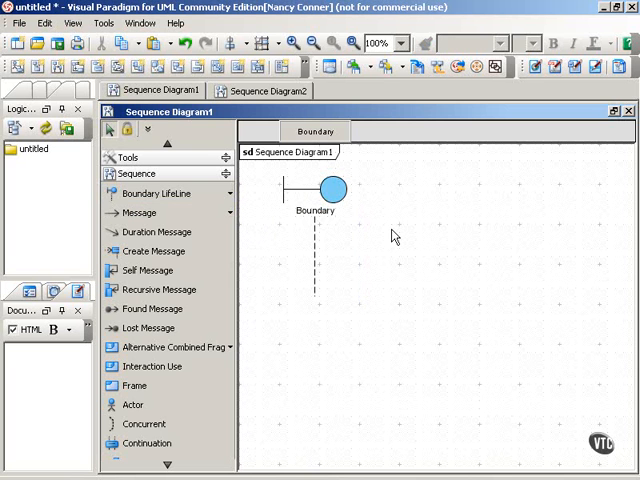
left_click(315, 190)
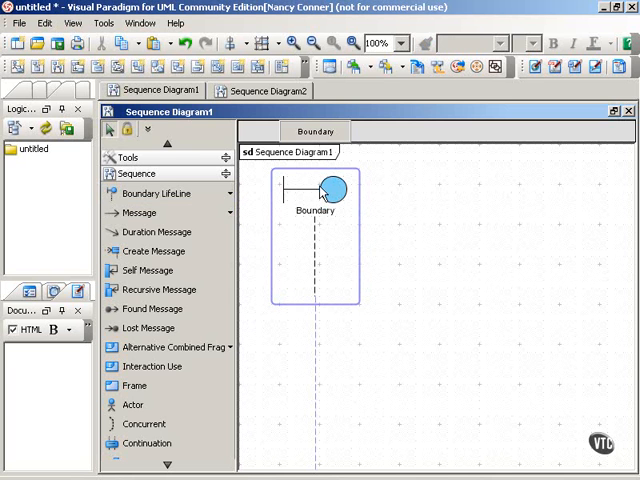
left_click(381, 378)
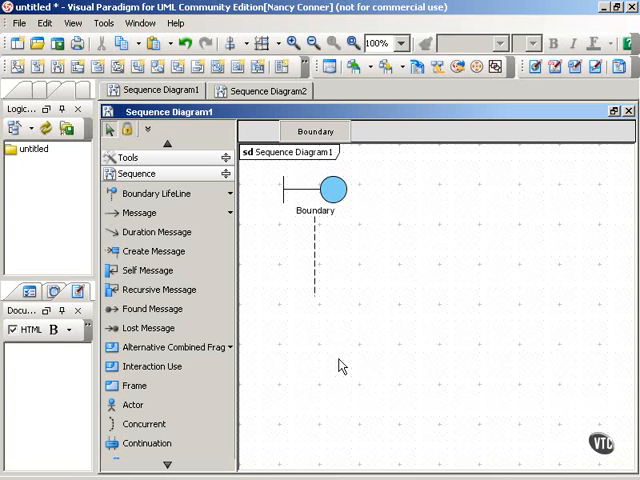
left_click(229, 193)
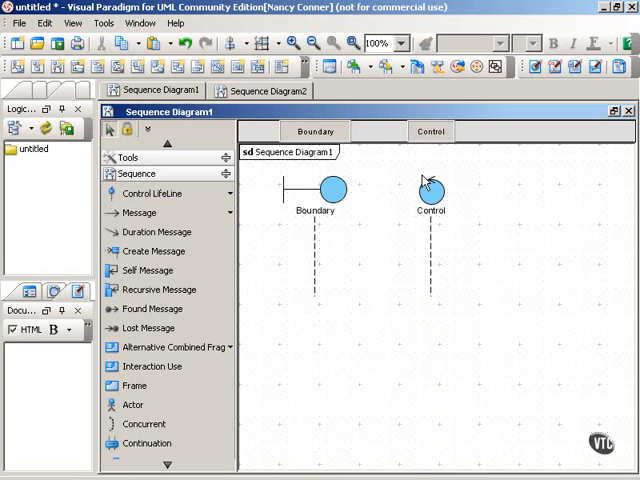
Step: Finish naming the 'Control' lifeline beside Boundary and select it
left_click(432, 192)
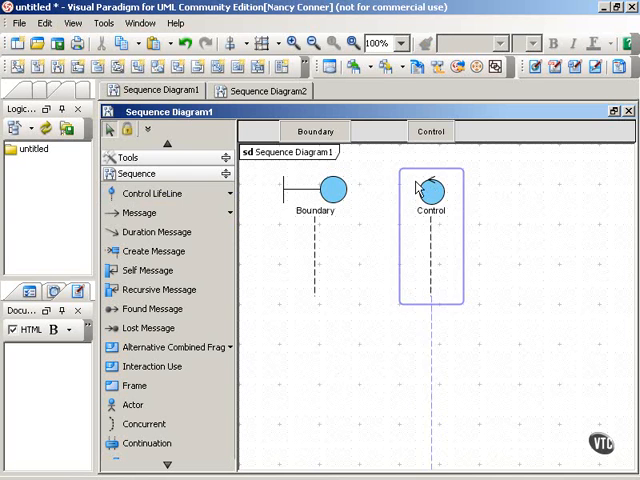
left_click(370, 402)
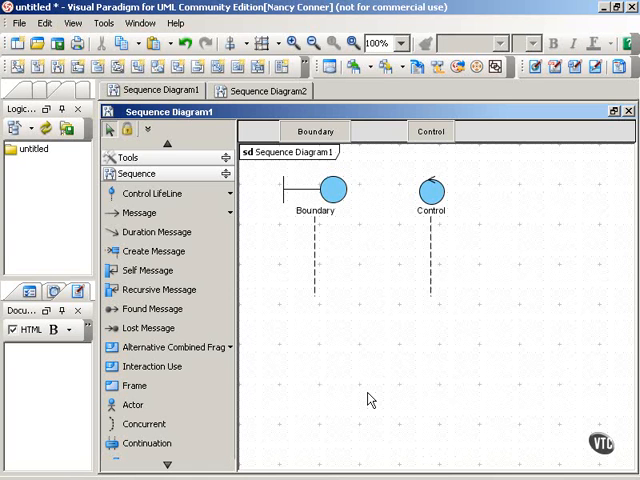
mouse_move(347, 361)
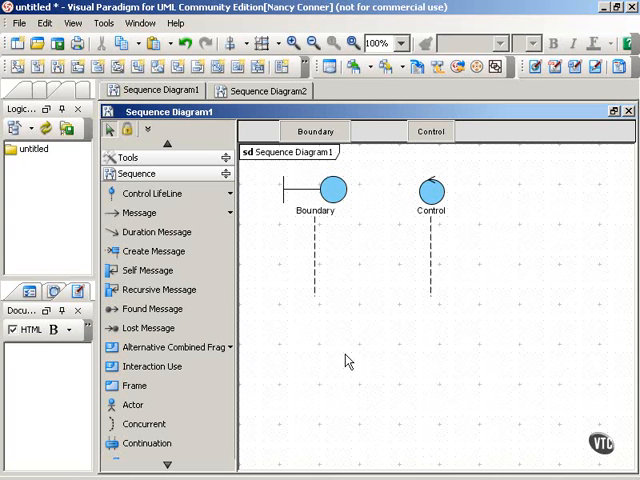
Step: Place the 'Entity' lifeline to the right of Control
left_click(157, 193)
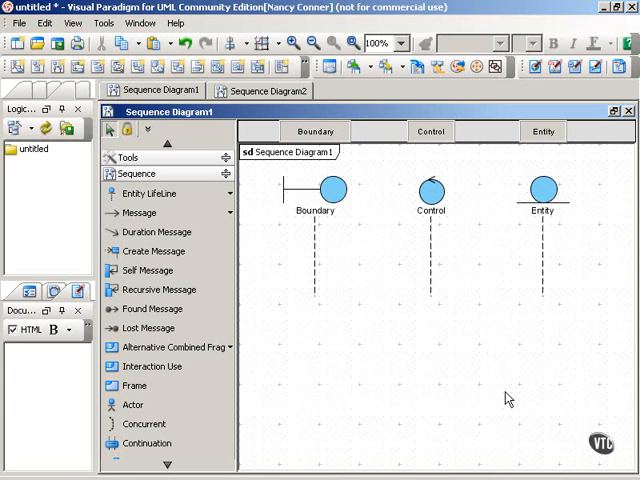
mouse_move(575, 172)
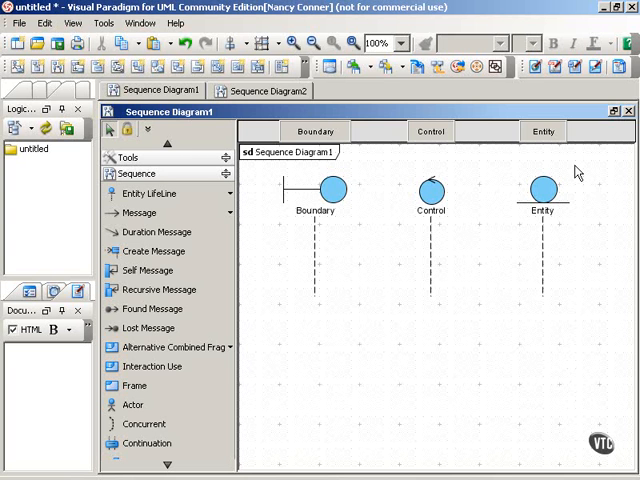
mouse_move(502, 379)
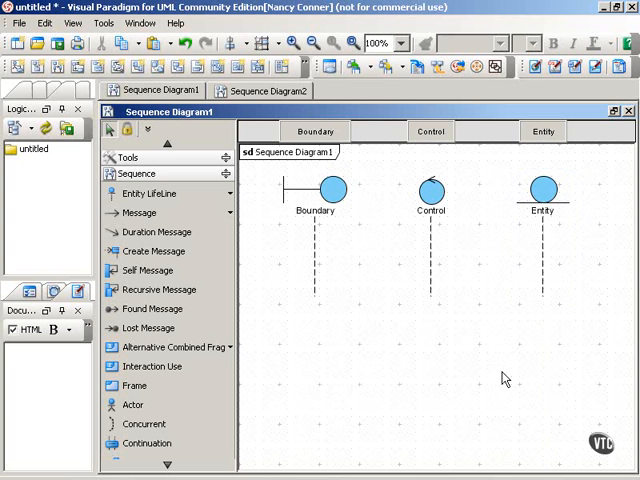
mouse_move(570, 360)
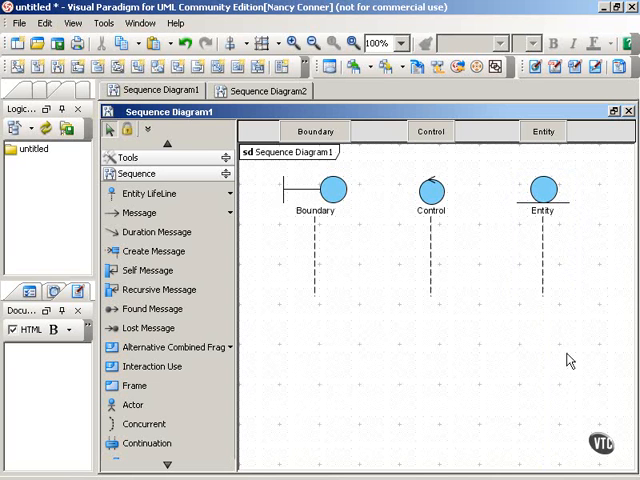
mouse_move(568, 370)
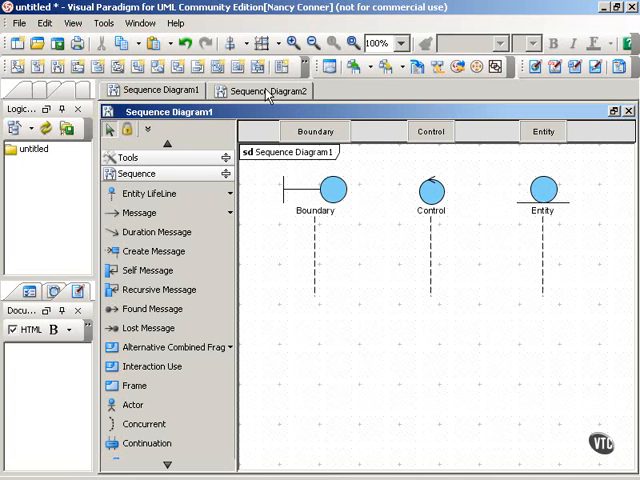
Step: Switch to the Sequence Diagram2 tab showing the shopping cart ordering example
left_click(262, 90)
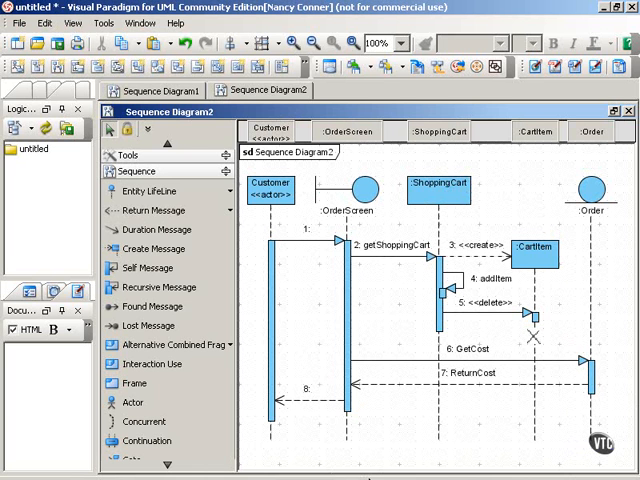
mouse_move(149, 191)
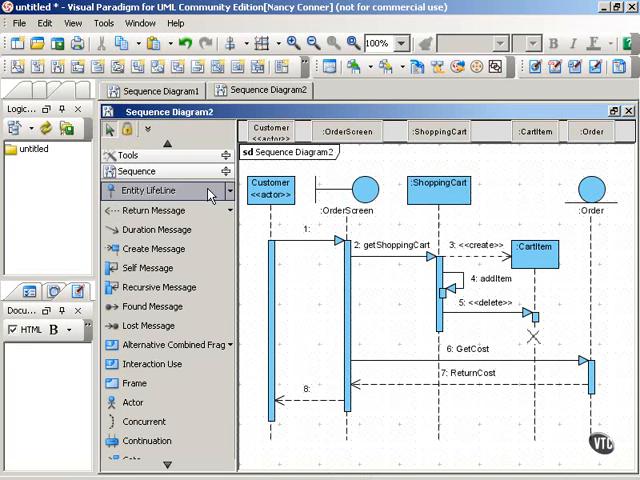
mouse_move(345, 170)
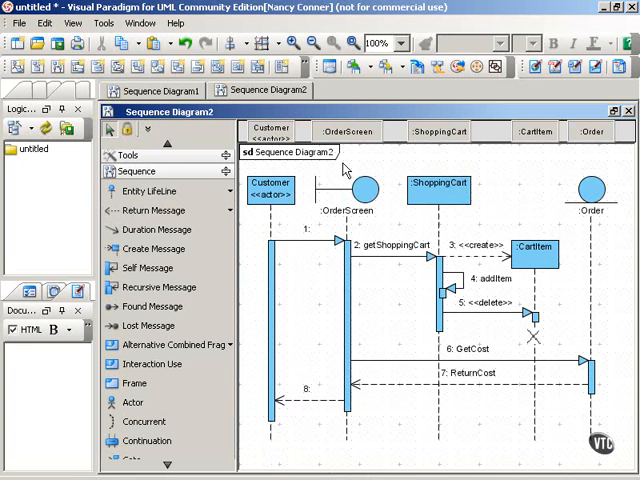
mouse_move(390, 213)
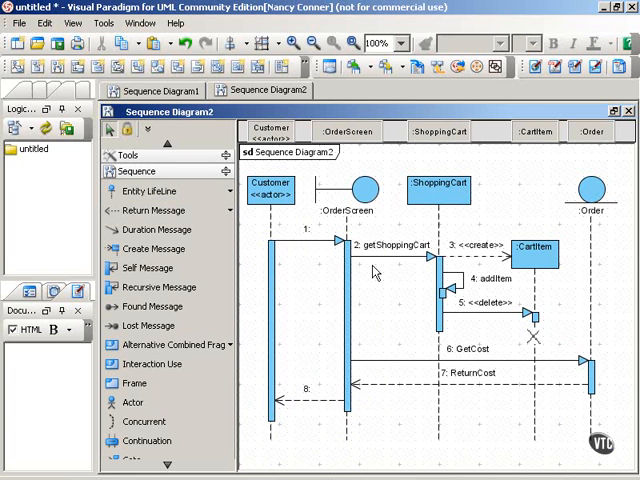
mouse_move(491, 184)
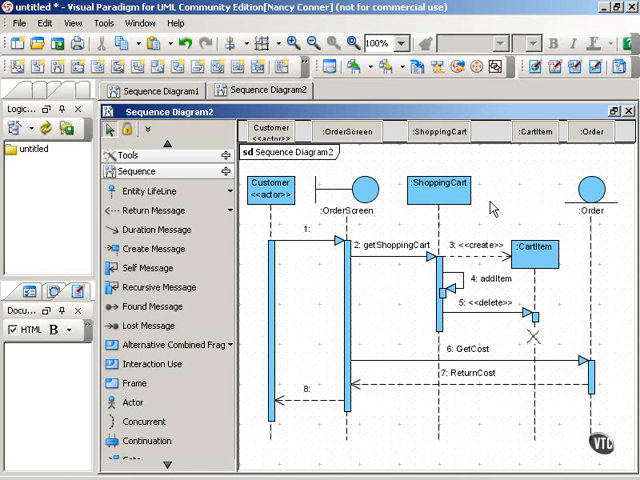
mouse_move(553, 285)
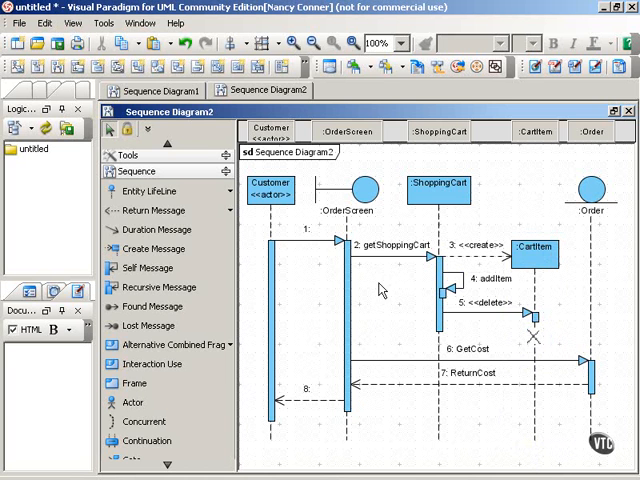
mouse_move(585, 379)
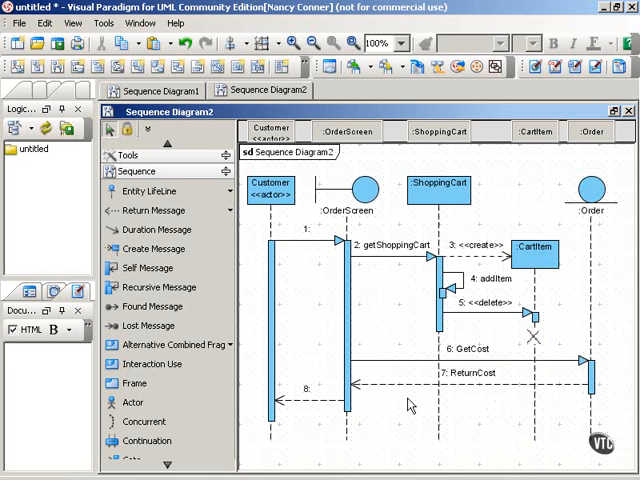
mouse_move(309, 417)
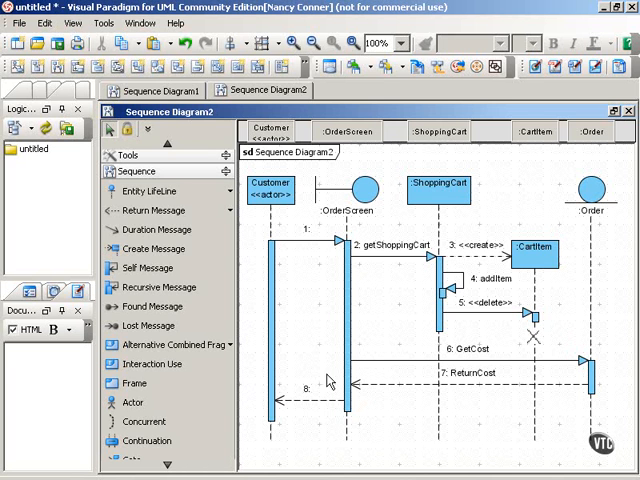
mouse_move(634, 364)
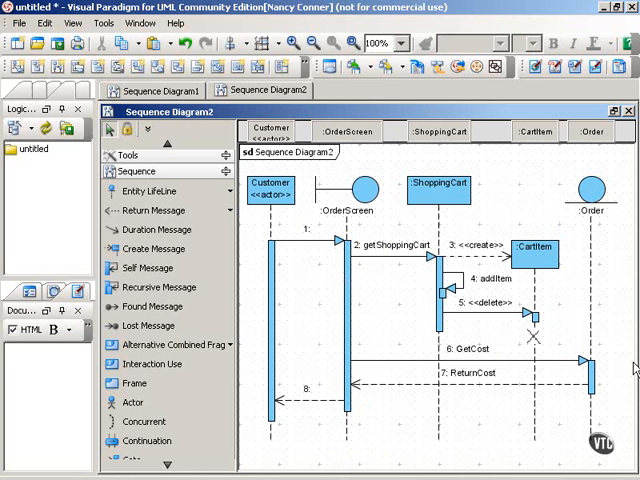